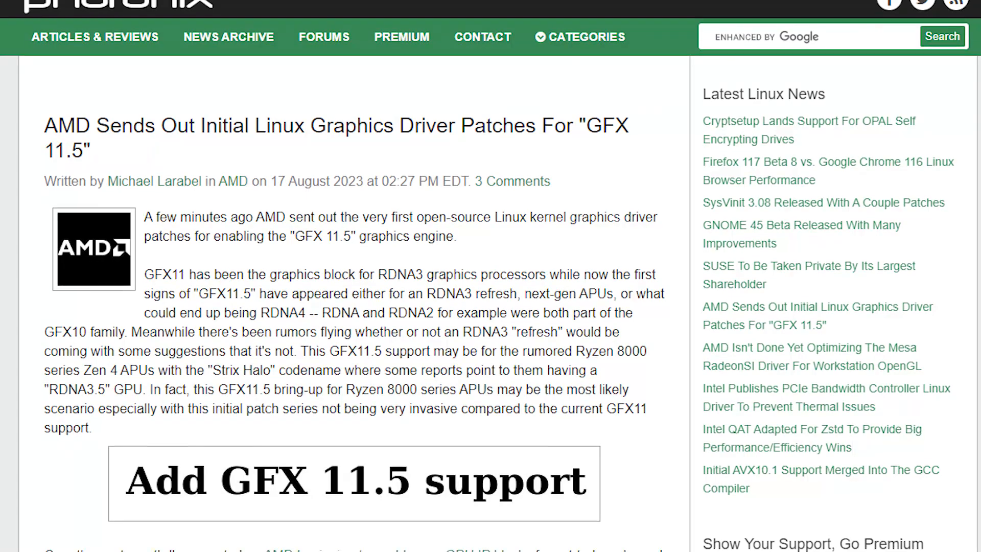
scroll(down, 3)
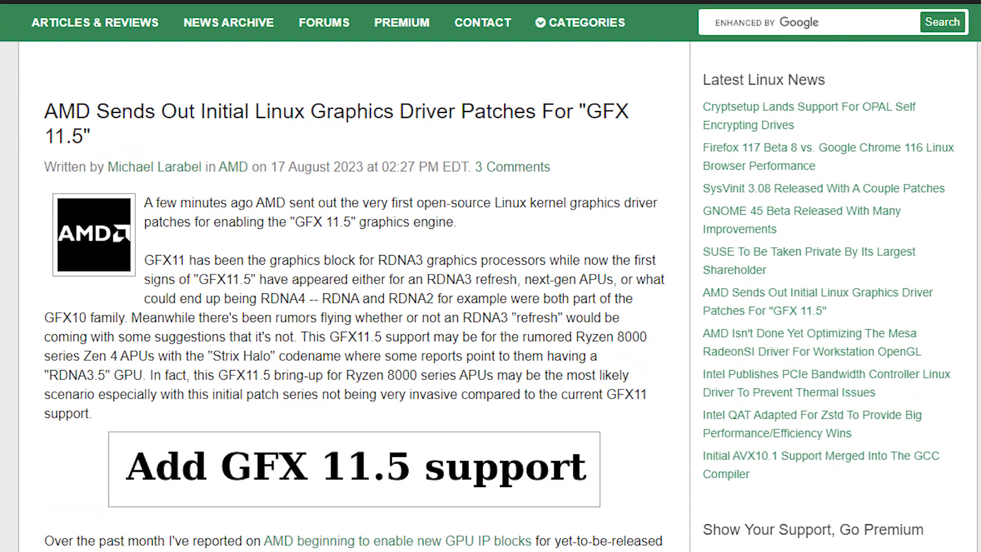
scroll(down, 3)
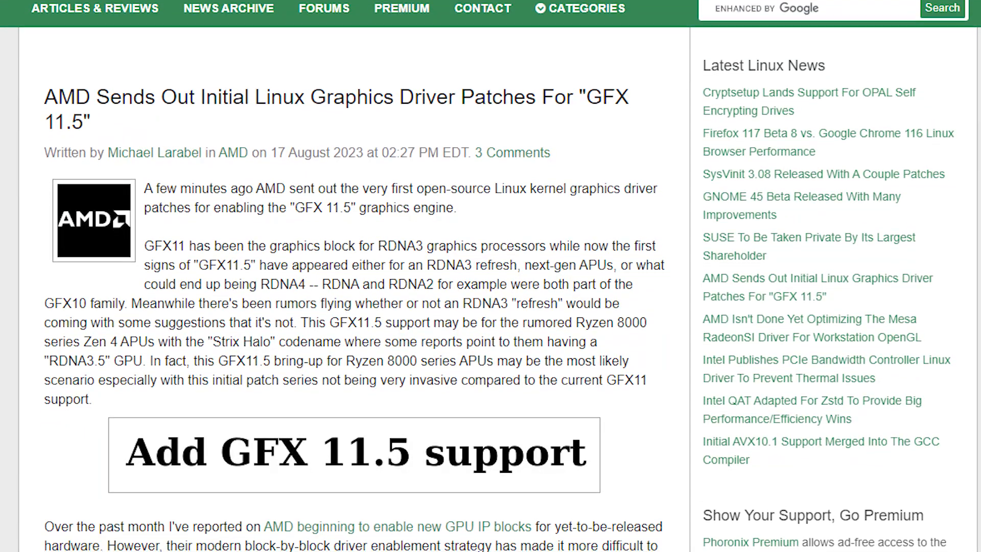
scroll(down, 3)
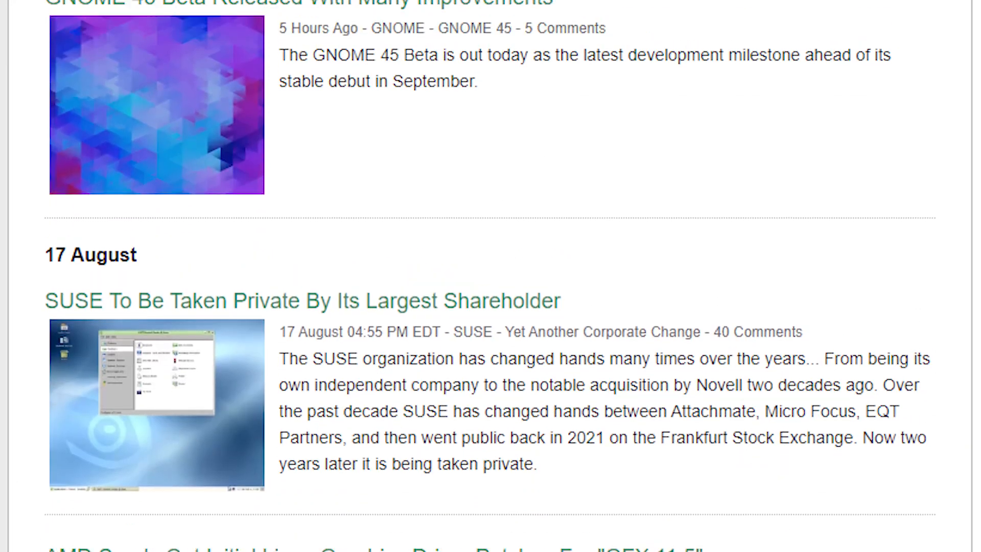
scroll(up, 3)
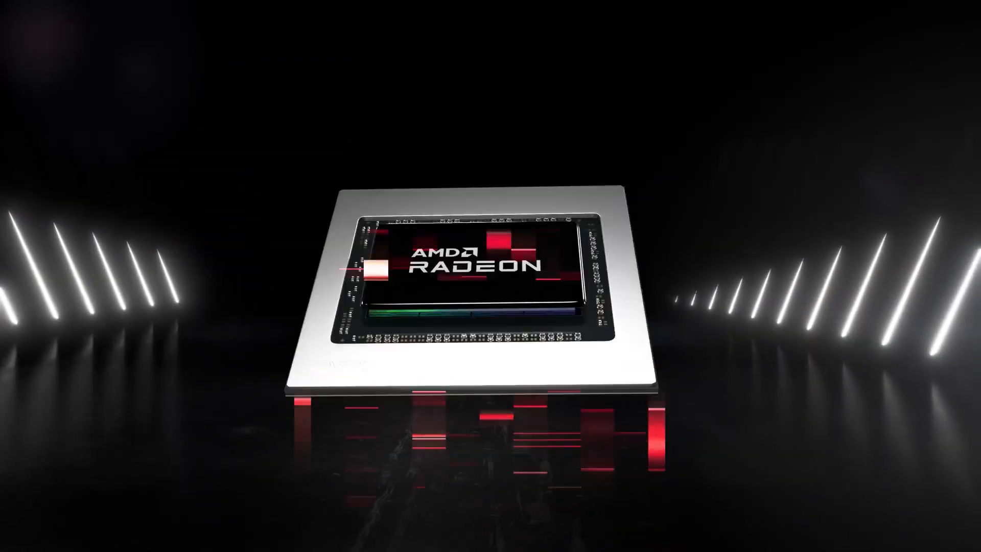
scroll(down, 3)
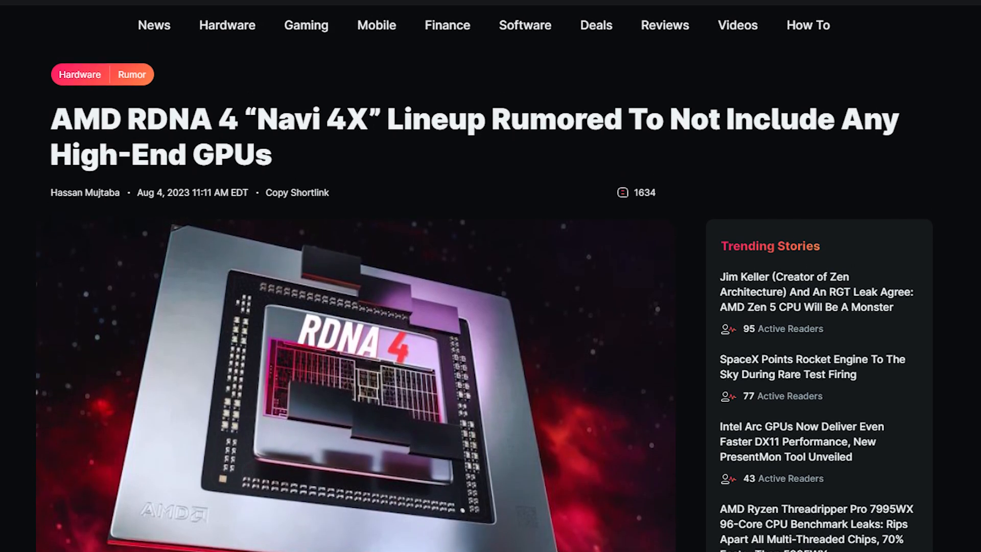
scroll(up, 3)
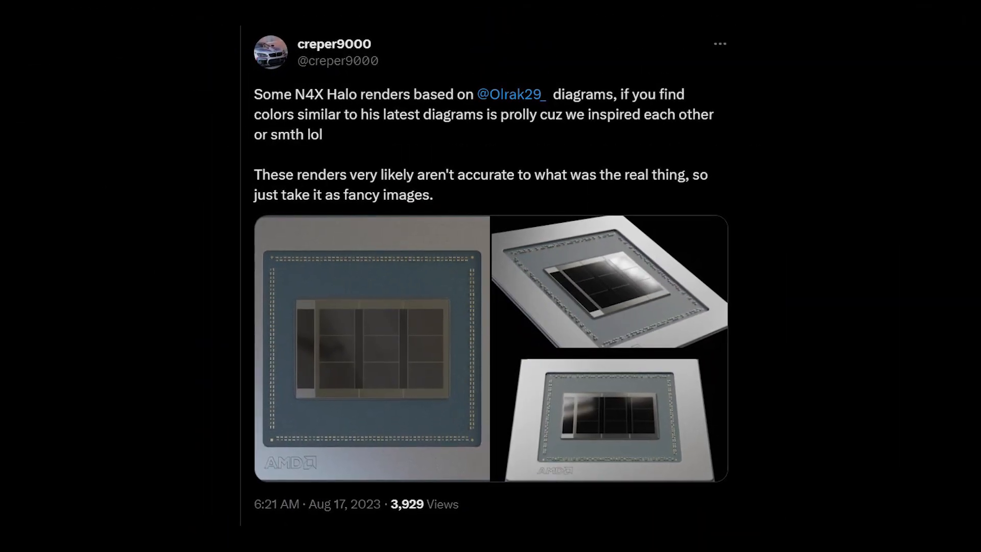
scroll(up, 3)
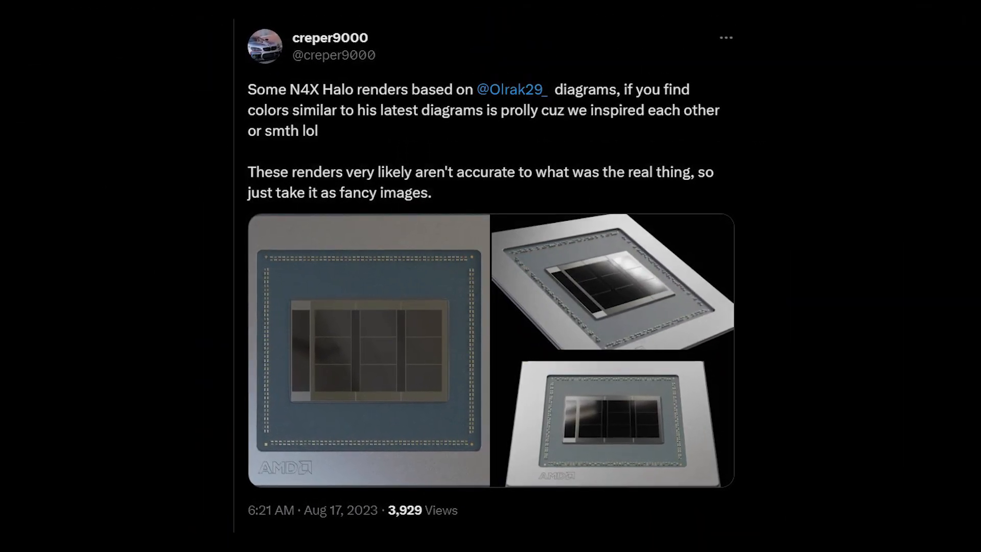
click(368, 350)
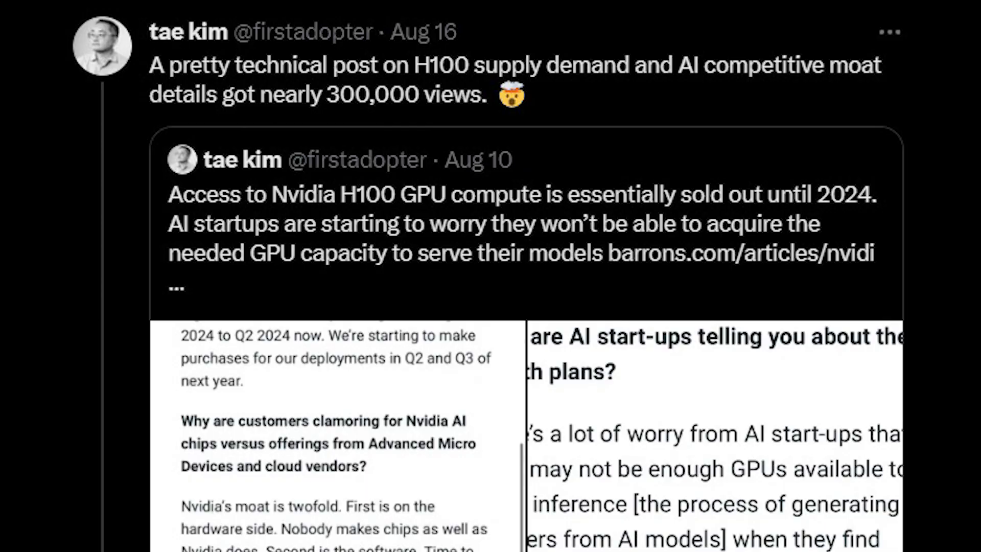
scroll(down, 3)
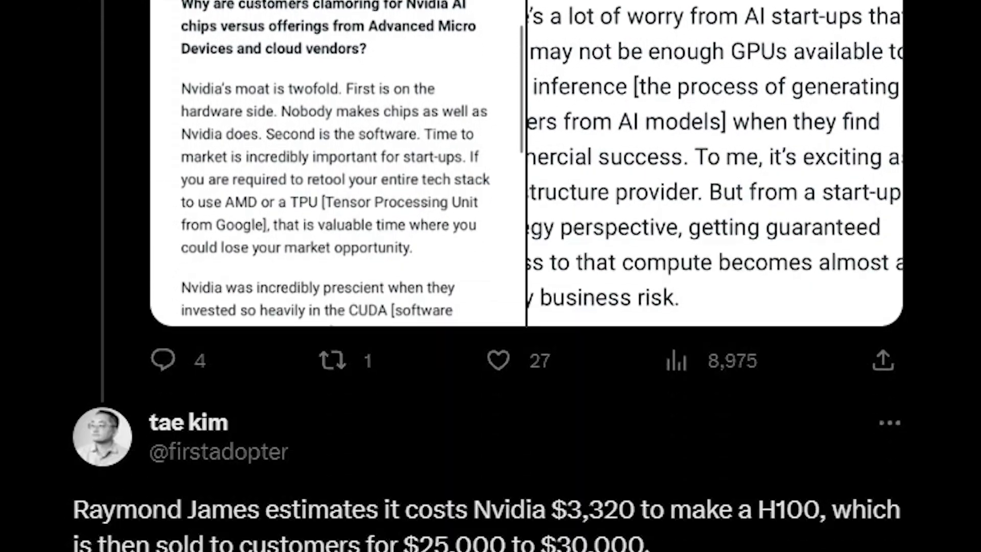
scroll(down, 3)
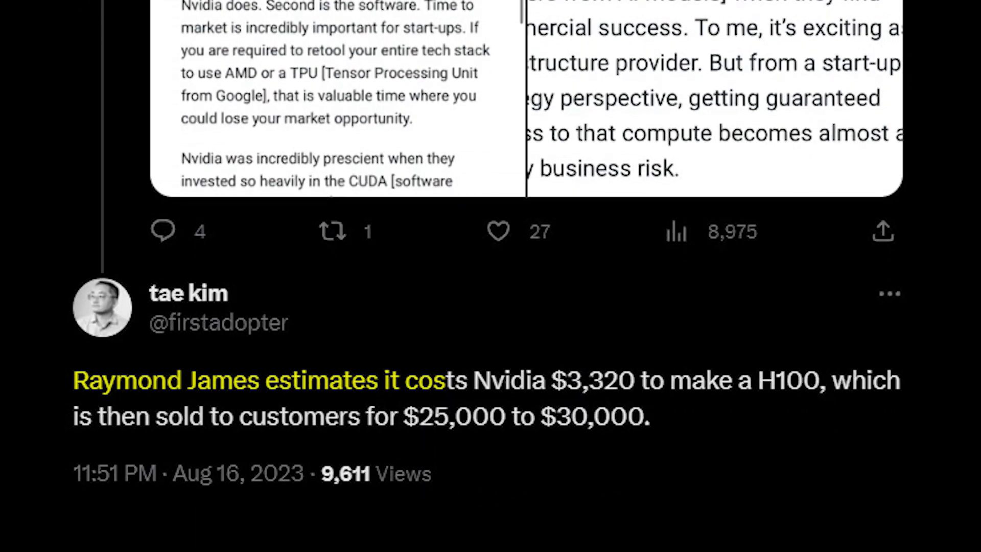